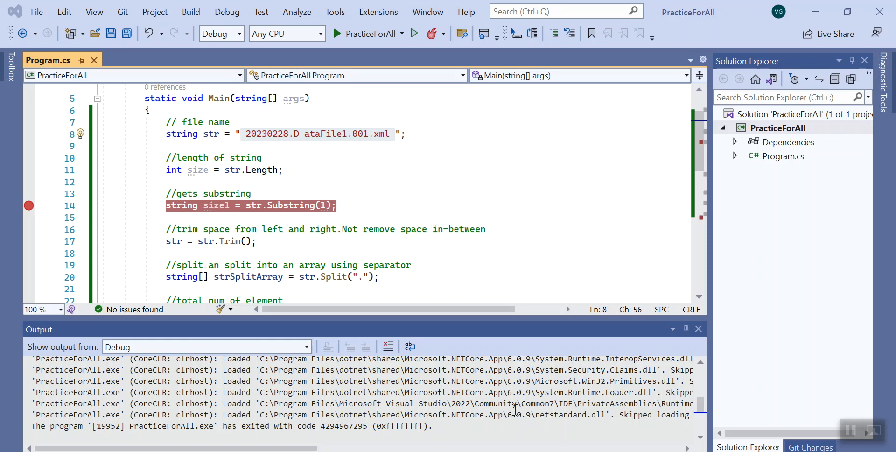
mouse_move(253, 223)
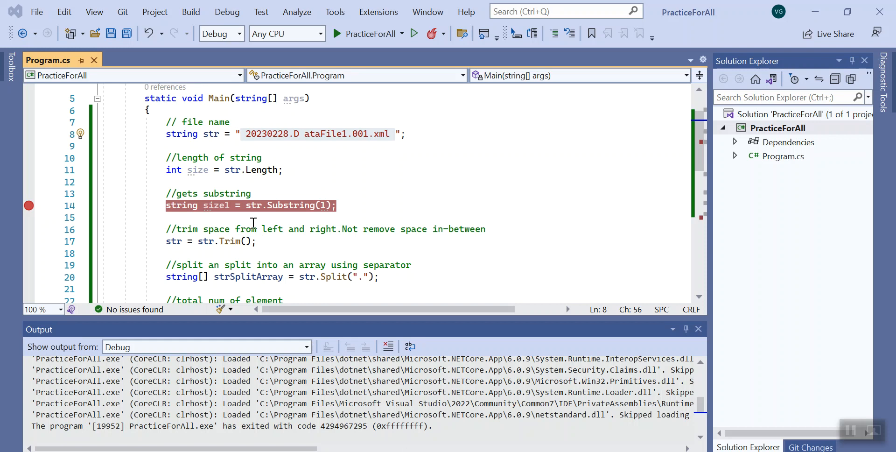
- Review the str and strSplitArrayWithOptions declarations before debugging the Substring line
double_click(210, 134)
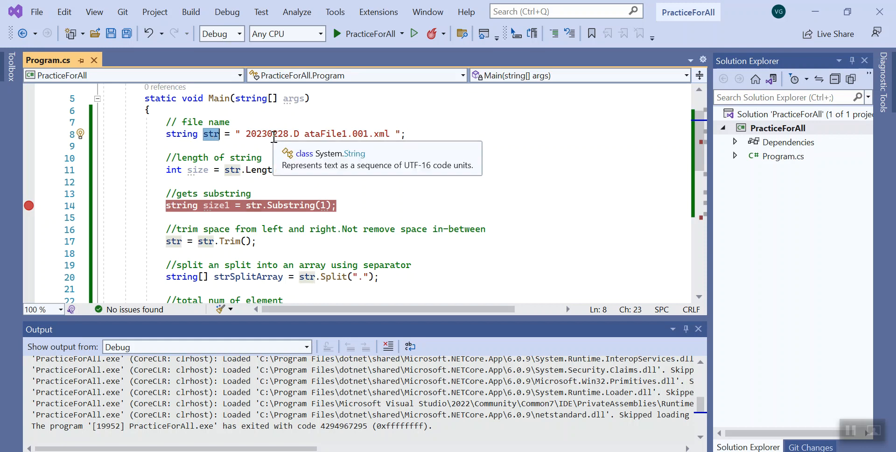
mouse_move(245, 139)
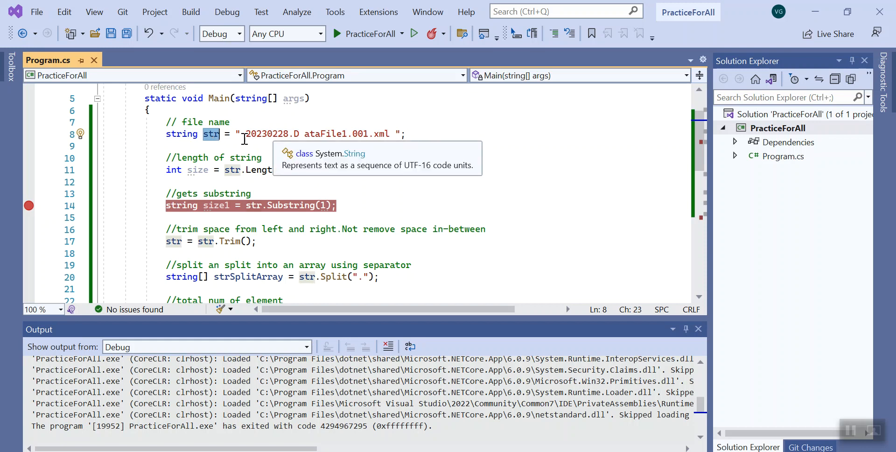
mouse_move(258, 137)
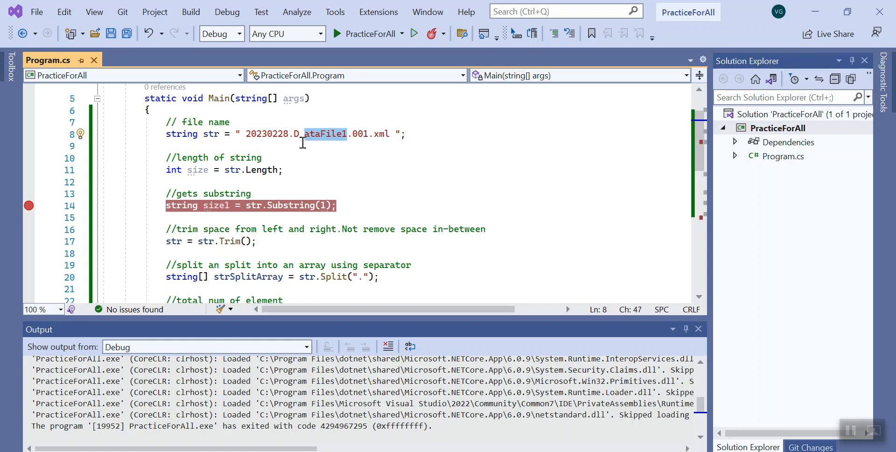
mouse_move(361, 134)
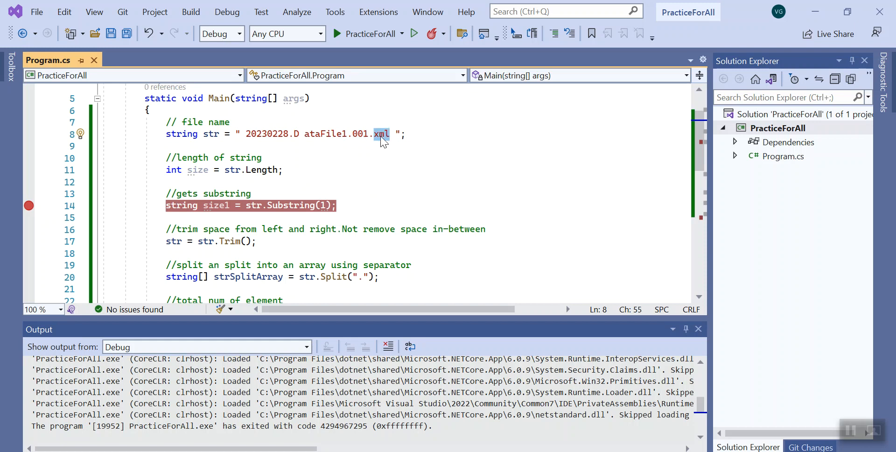
mouse_move(198, 169)
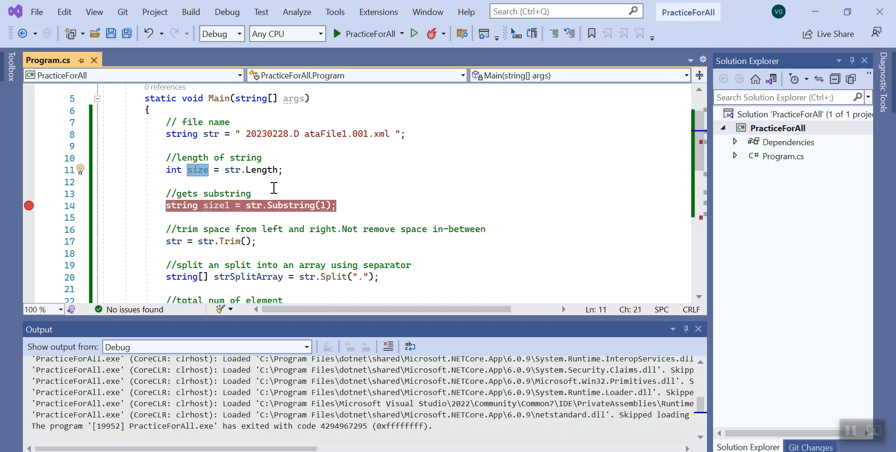
scroll(down, 3)
text(int totalElementInArray = strSplitArray.Length;)
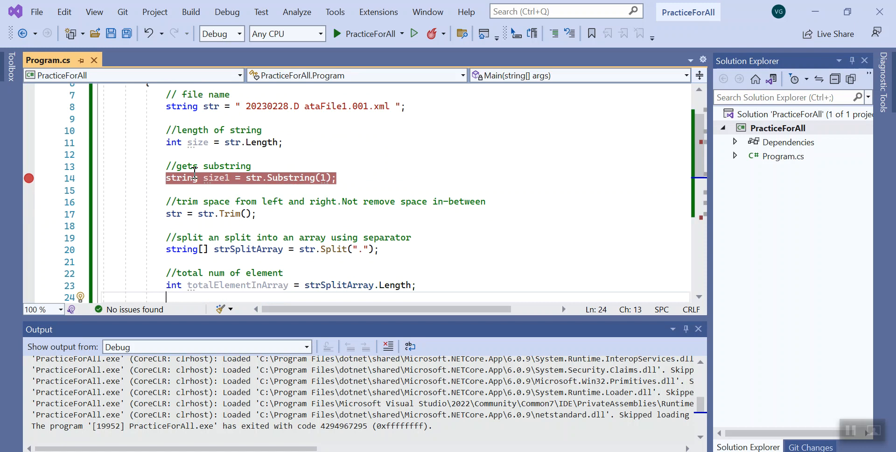
mouse_move(228, 159)
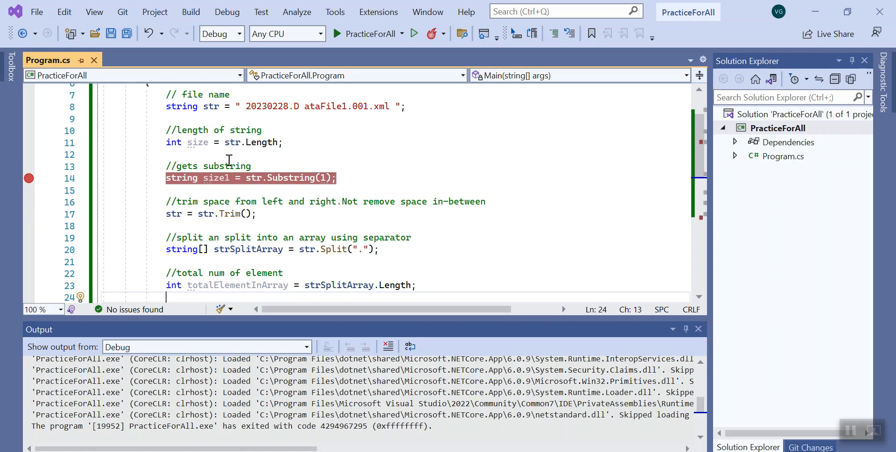
mouse_move(292, 177)
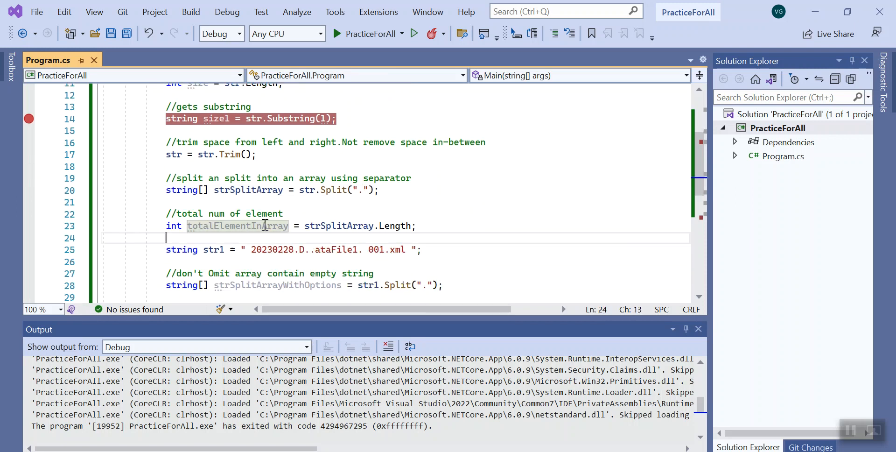
scroll(down, 3)
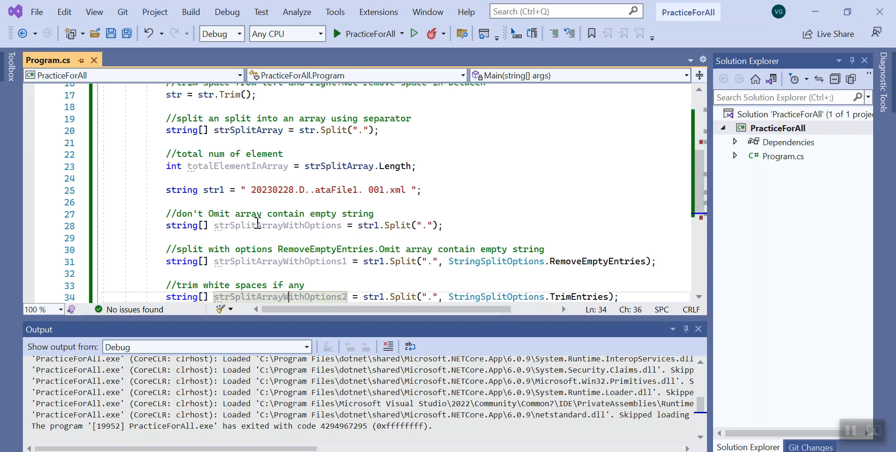
double_click(212, 190)
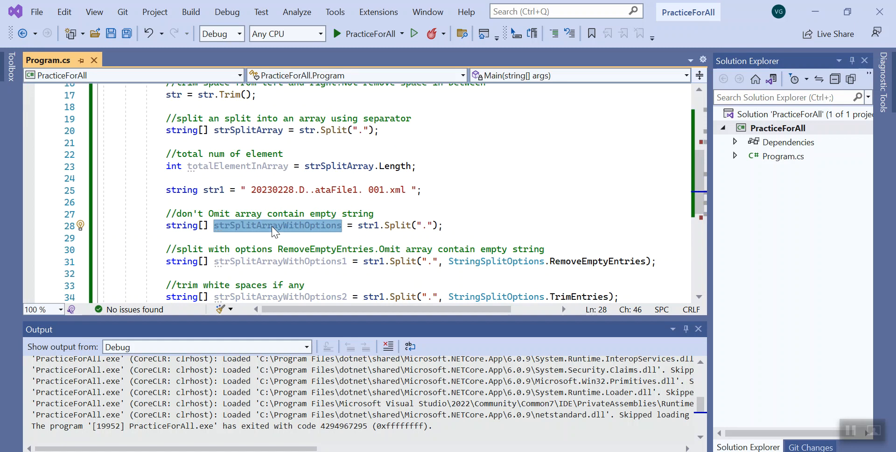
mouse_move(312, 235)
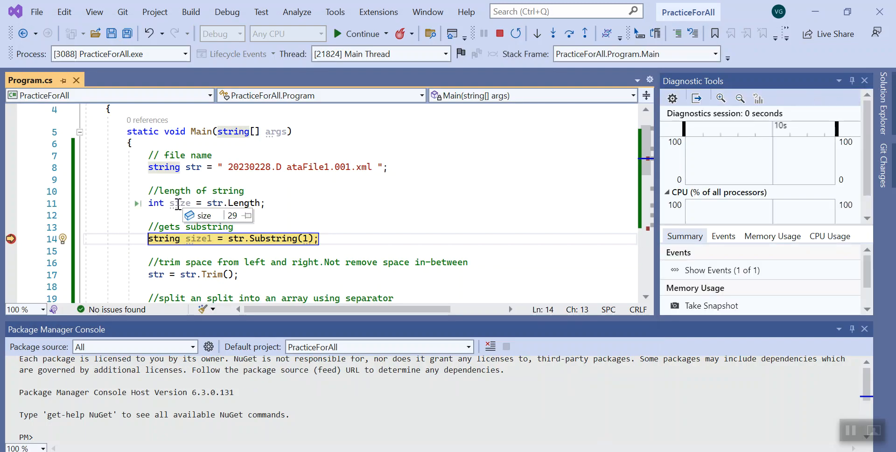
mouse_move(223, 167)
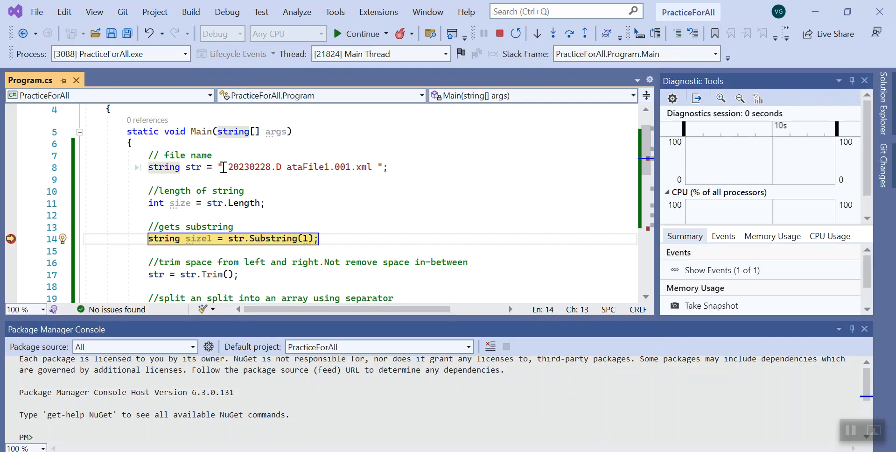
- Inspect the file name string of length 29, then step over Substring to pause at Trim
click(219, 167)
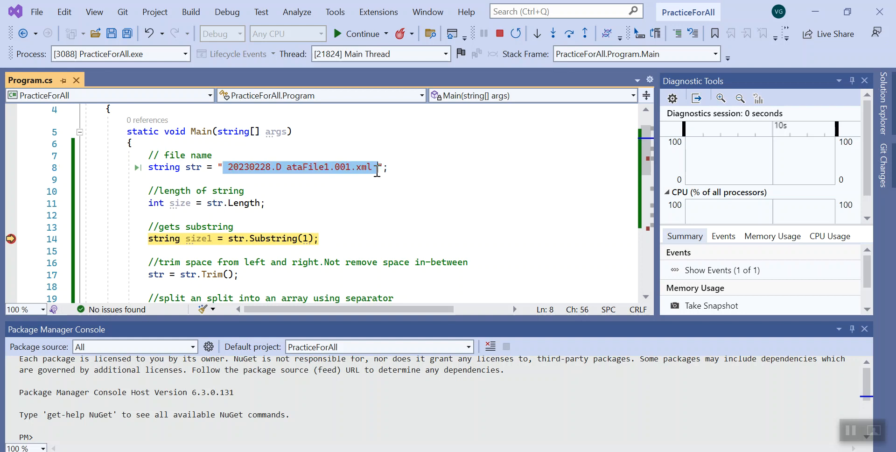
mouse_move(343, 218)
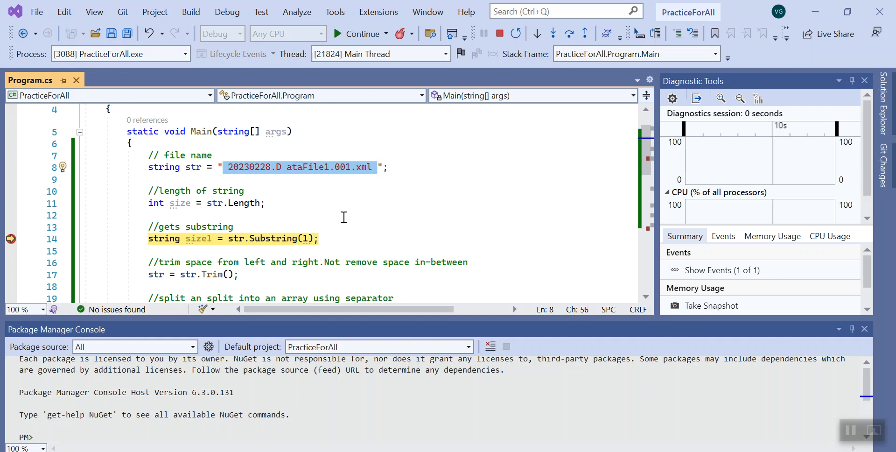
mouse_move(180, 203)
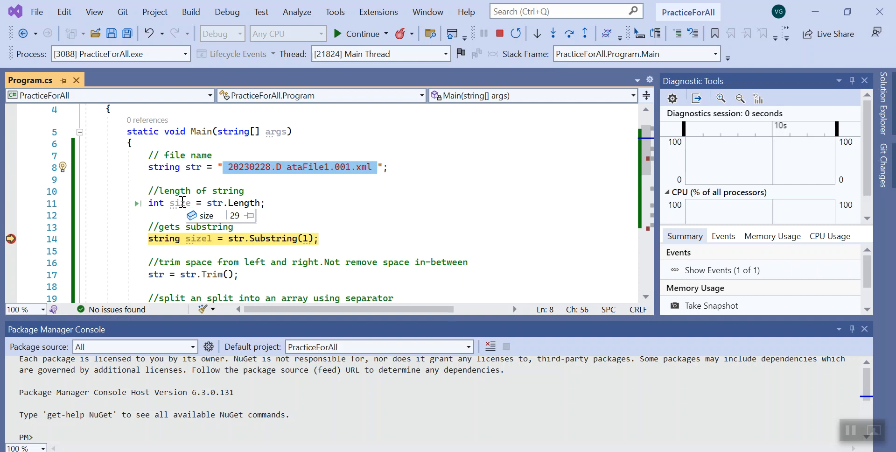
mouse_move(332, 213)
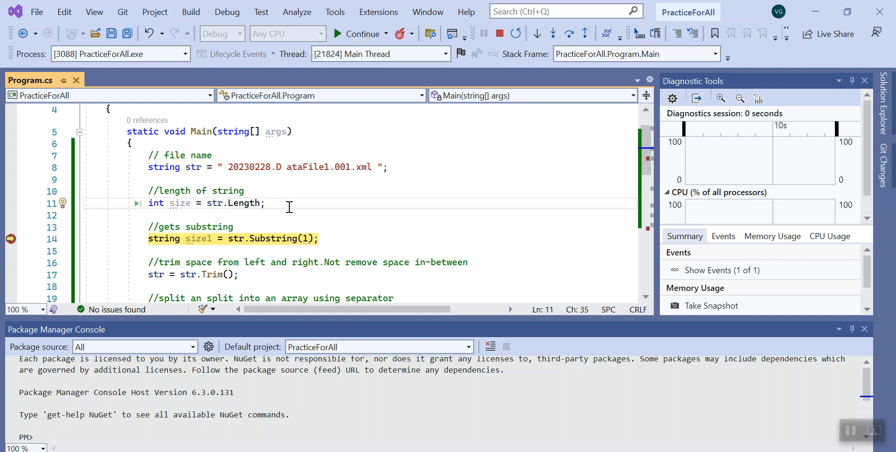
key(F10)
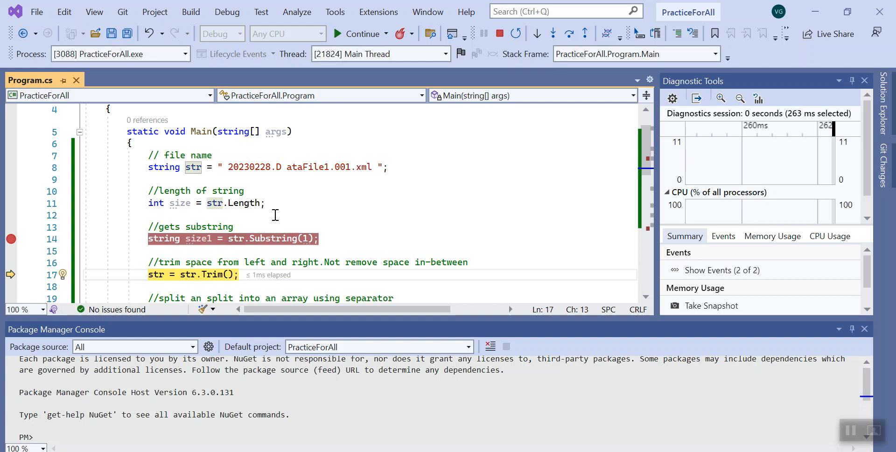
mouse_move(234, 175)
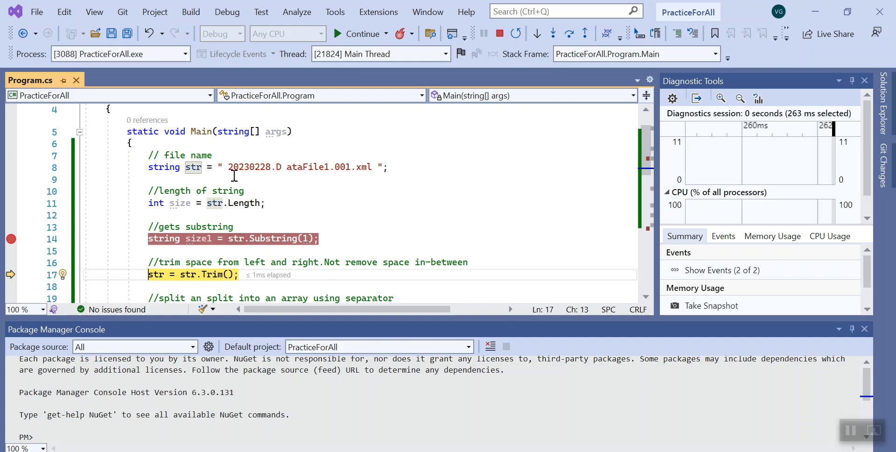
- Check size1 shows the file name without its leading space, then step over Trim to pause at Split
click(225, 167)
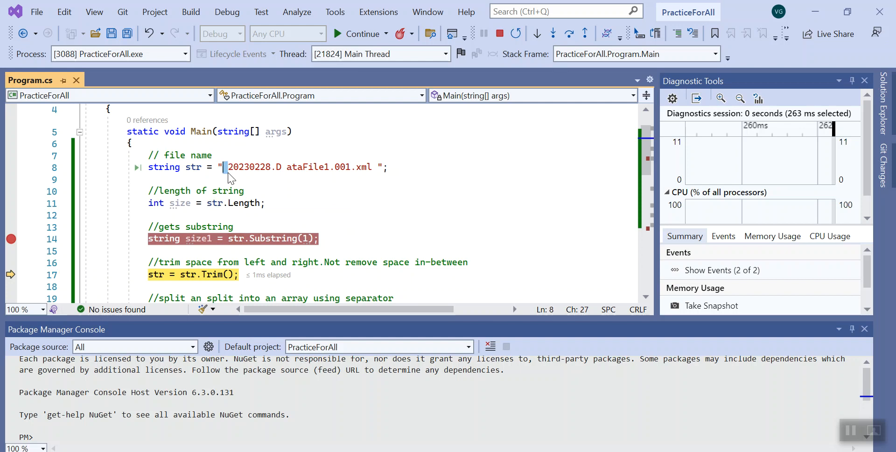
click(228, 179)
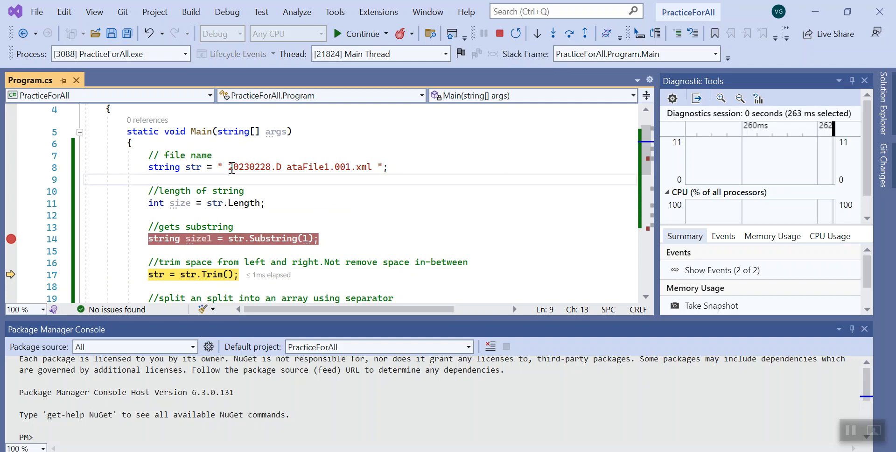
click(230, 167)
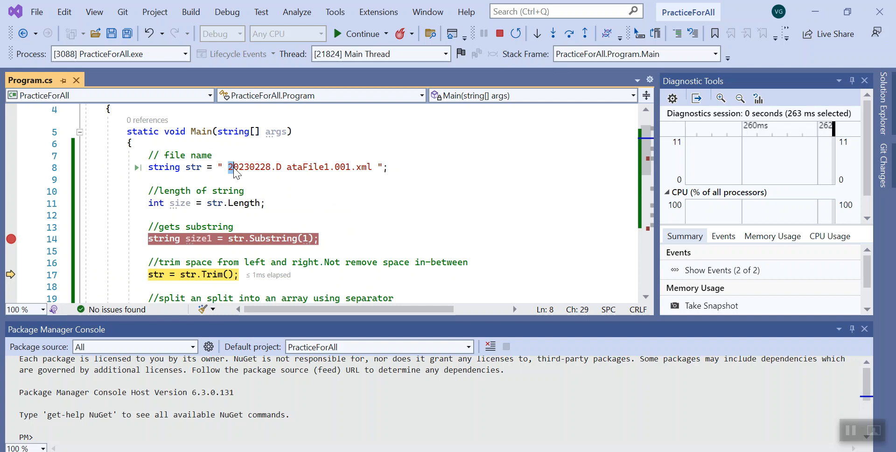
mouse_move(199, 238)
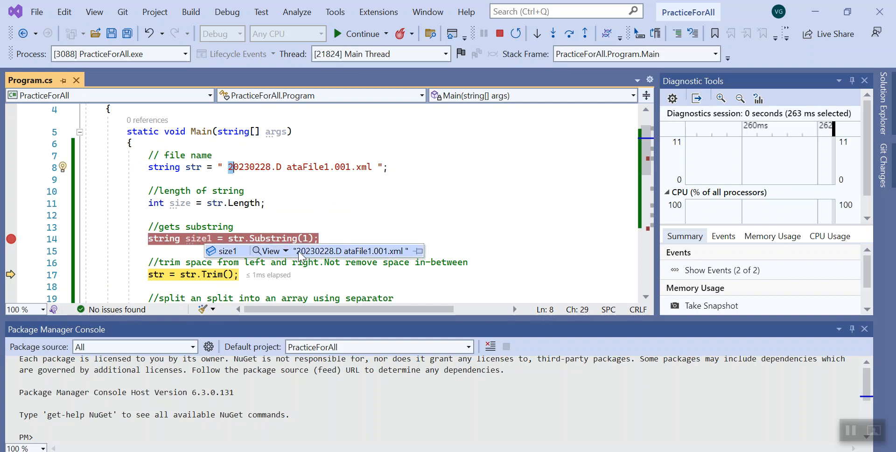
mouse_move(311, 215)
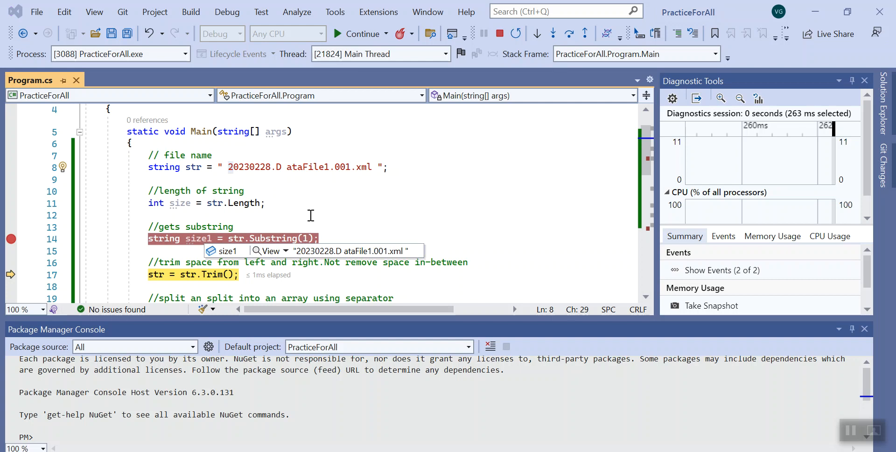
click(149, 215)
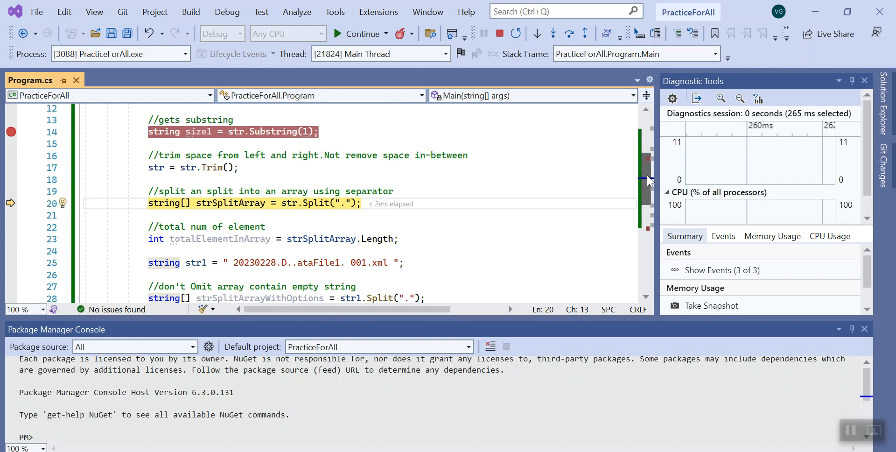
- Mark the trailing and inner spaces in the original literal and view the trimmed str value
scroll(up, 3)
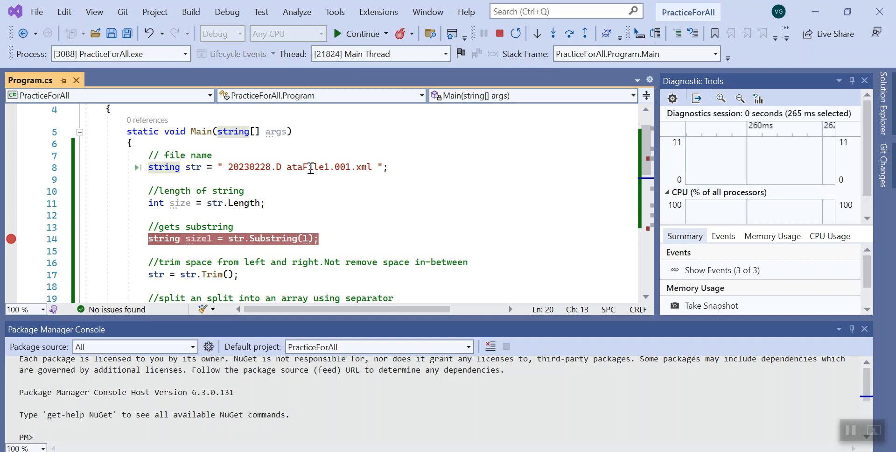
click(374, 167)
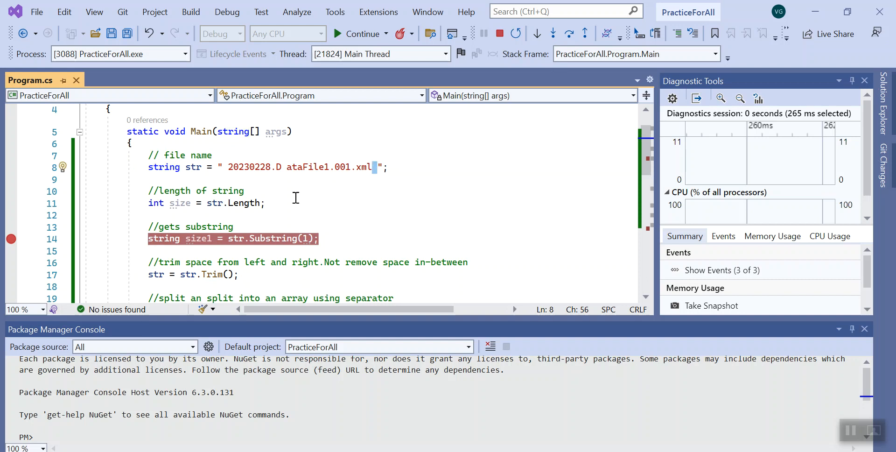
click(281, 167)
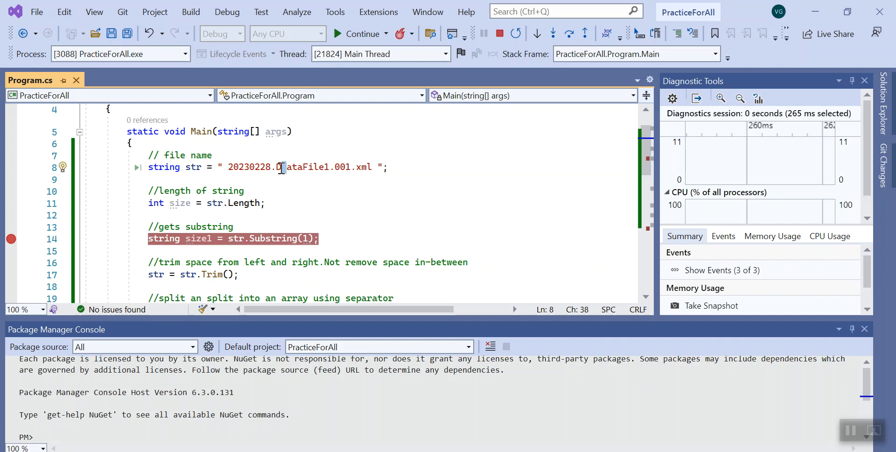
key(F10)
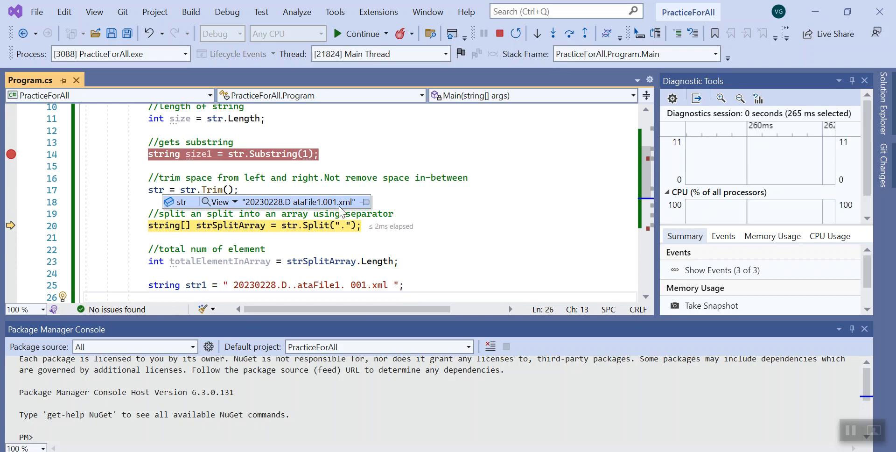
mouse_move(294, 210)
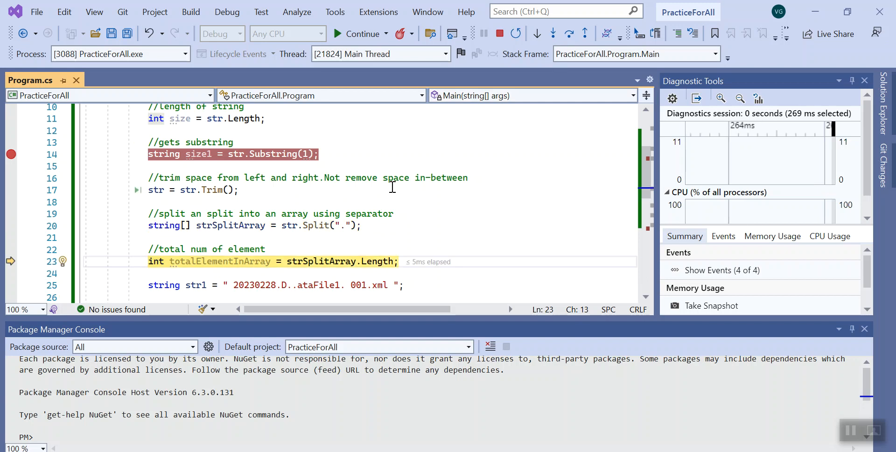
mouse_move(230, 225)
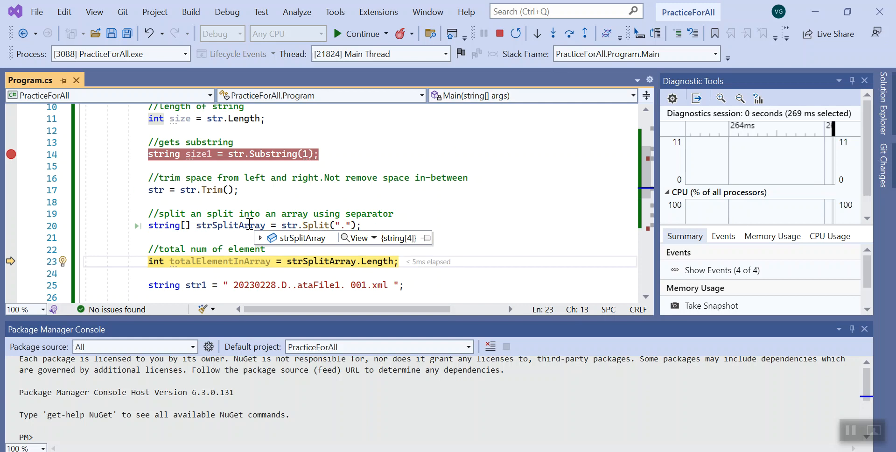
mouse_move(239, 243)
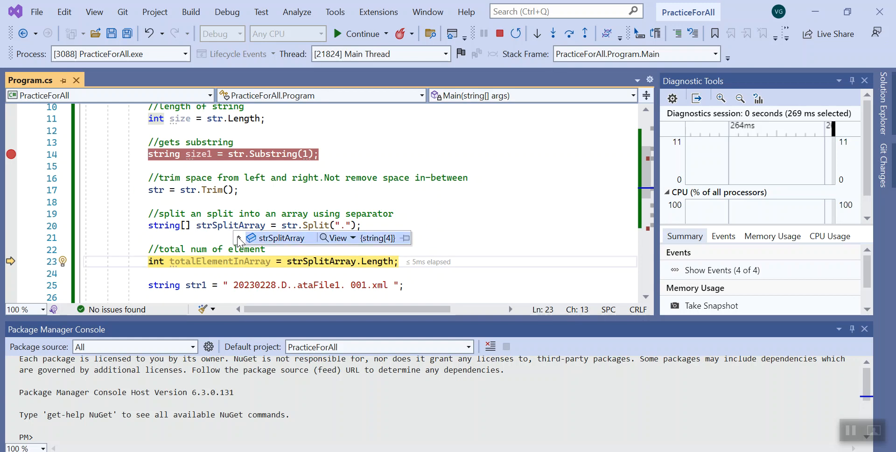
- Expand strSplitArray to see its four dot-separated parts, then step to the split of str1
click(236, 239)
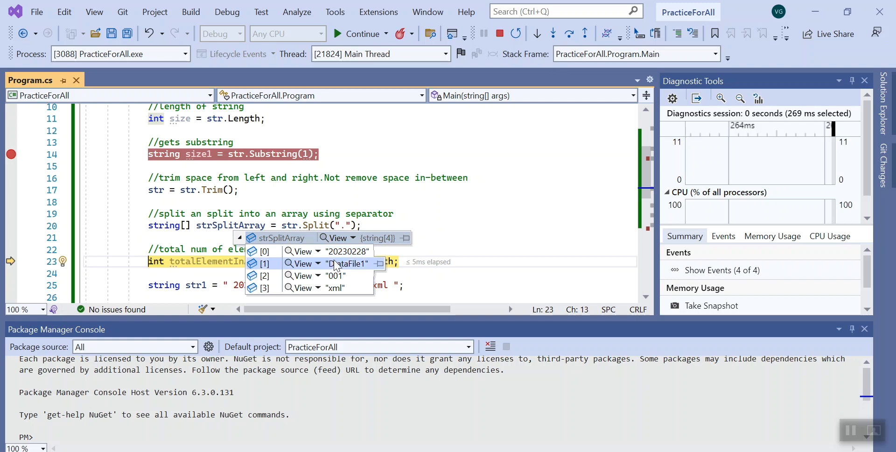
mouse_move(333, 278)
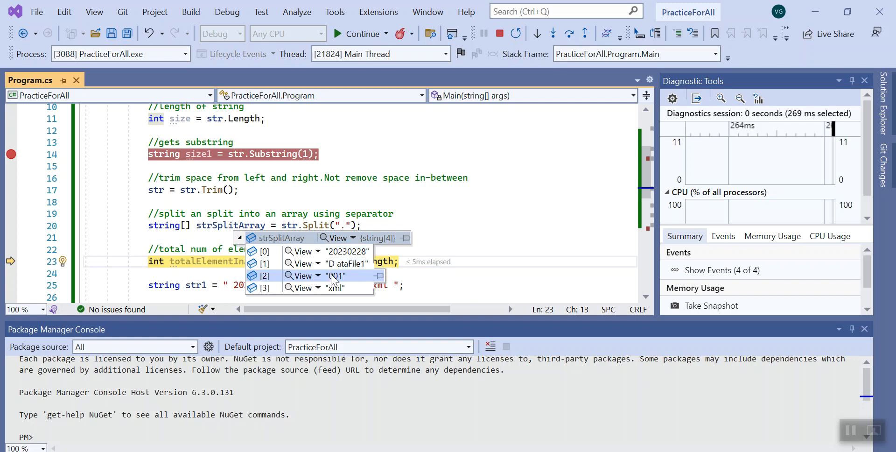
mouse_move(337, 264)
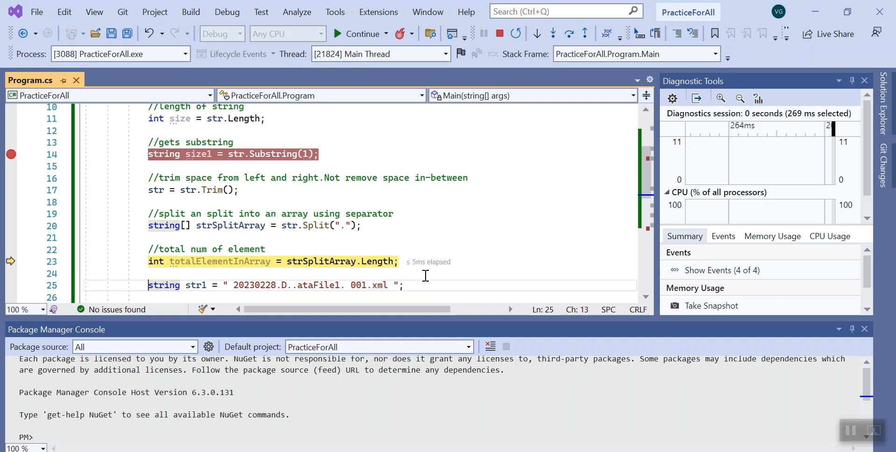
key(F10)
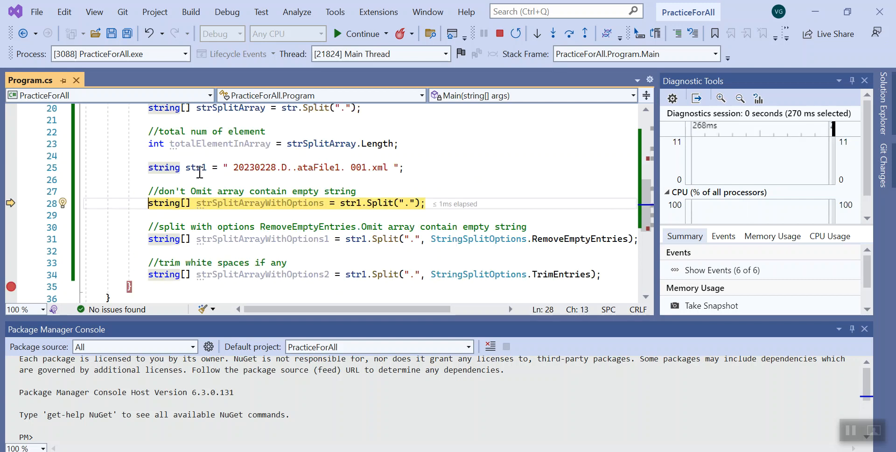
mouse_move(337, 203)
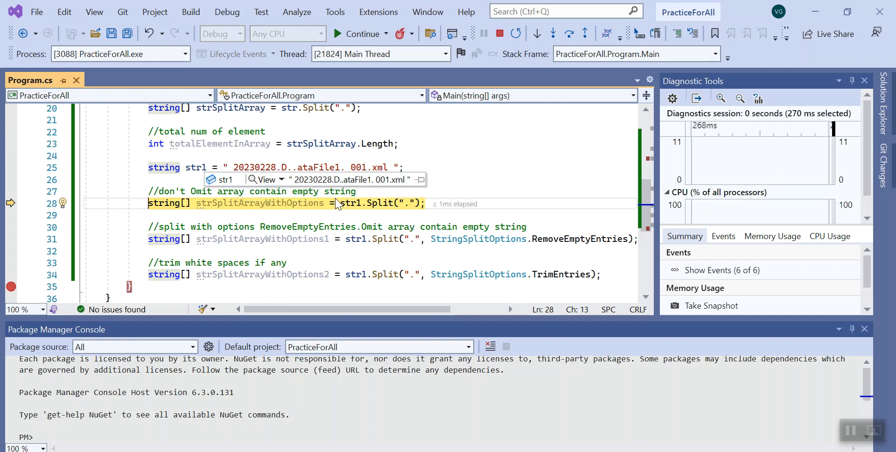
- View str1's double-dotted, space-padded value and dismiss its DataTip
click(457, 179)
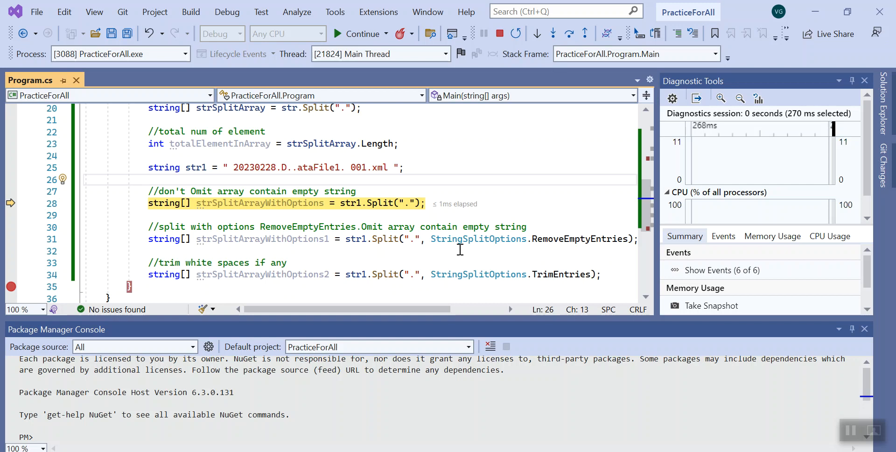
mouse_move(405, 238)
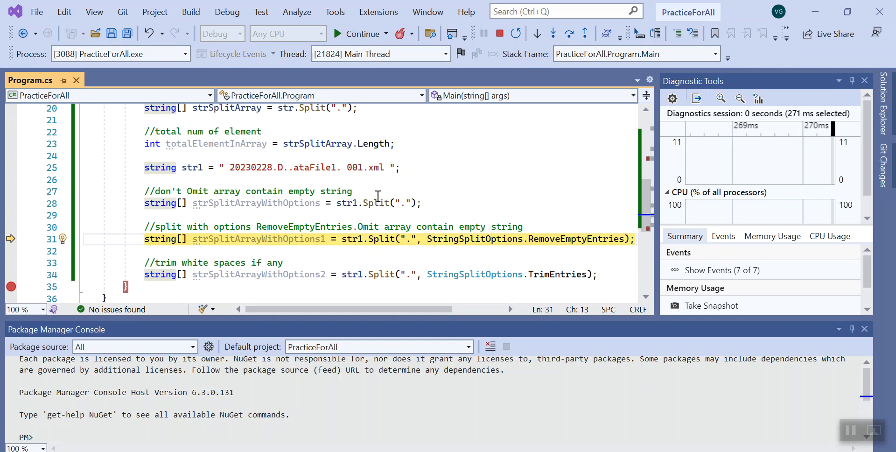
mouse_move(374, 184)
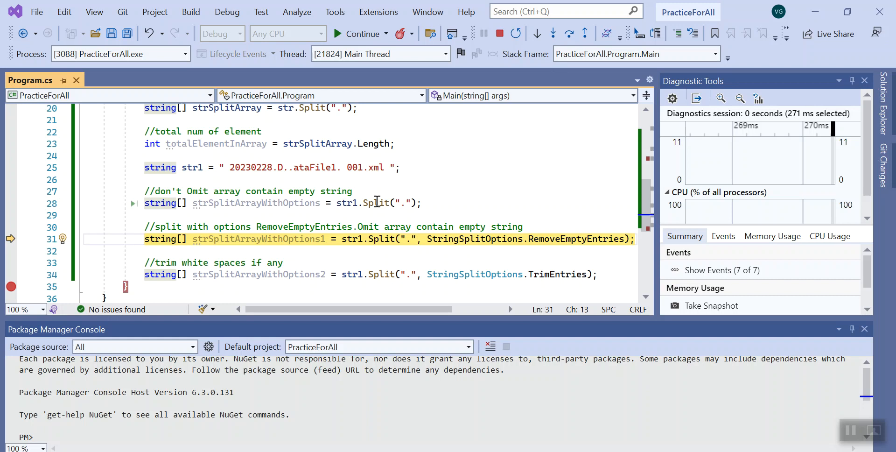
mouse_move(404, 211)
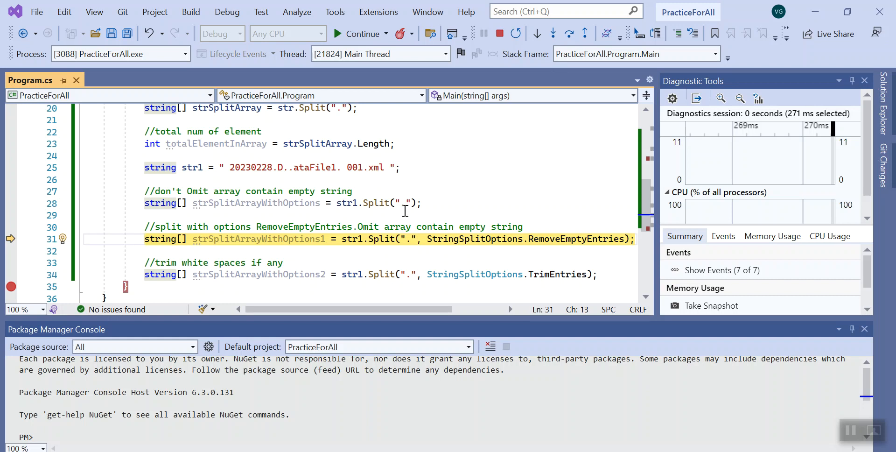
mouse_move(231, 202)
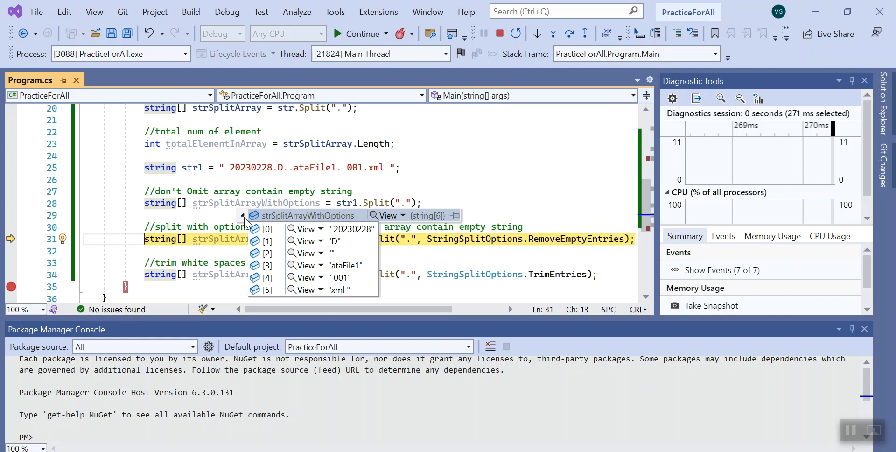
mouse_move(352, 228)
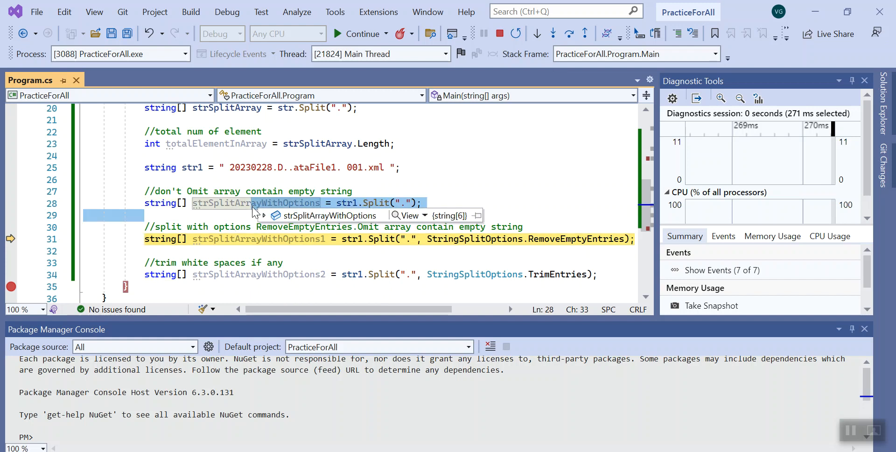
click(264, 216)
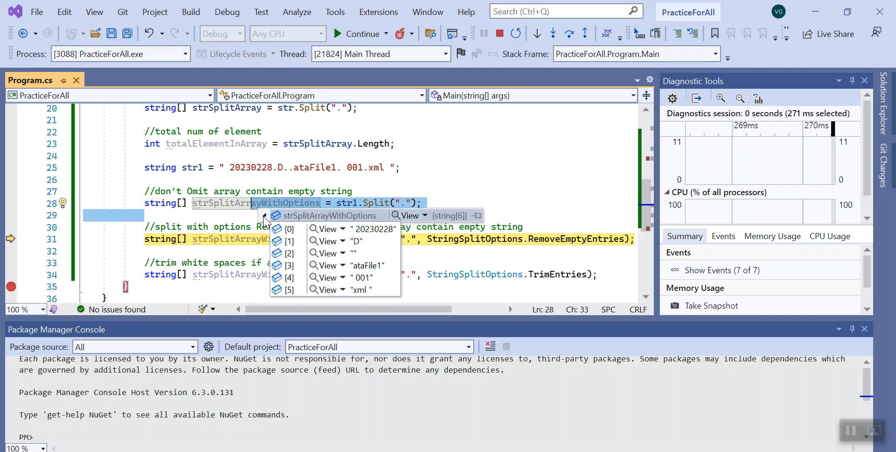
mouse_move(361, 253)
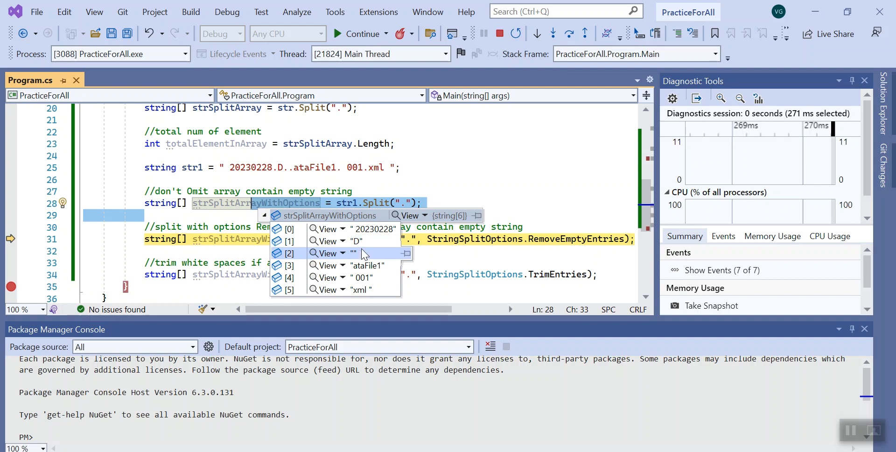
mouse_move(365, 277)
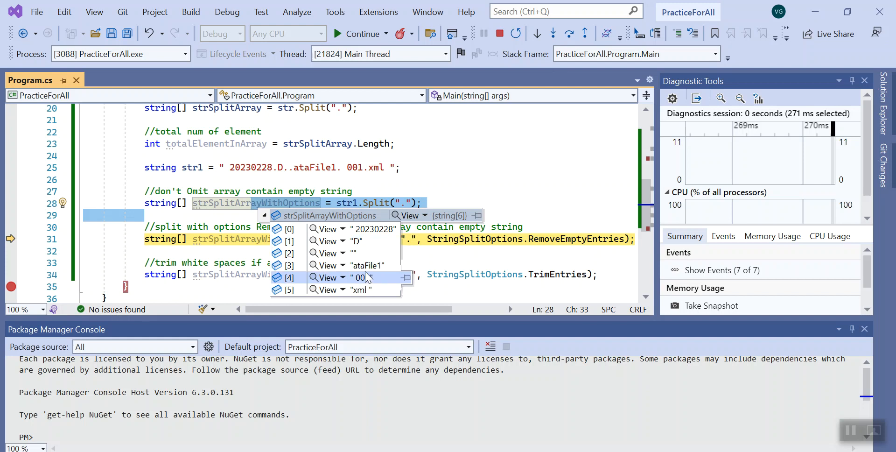
mouse_move(360, 264)
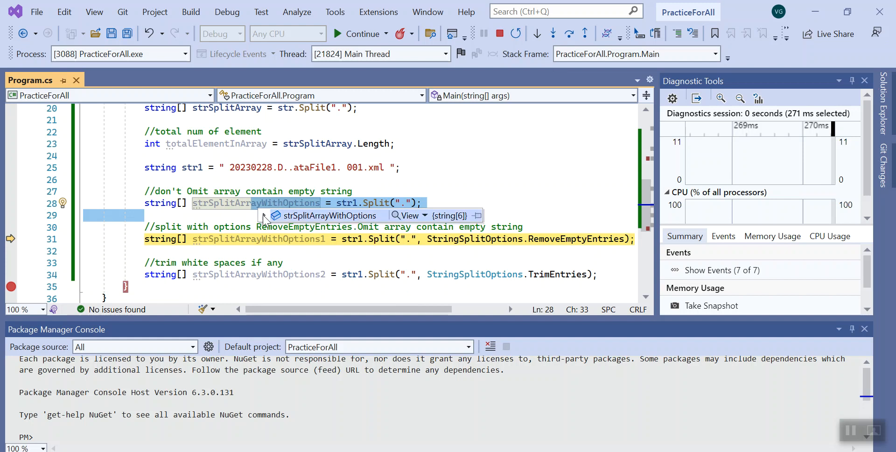
click(264, 215)
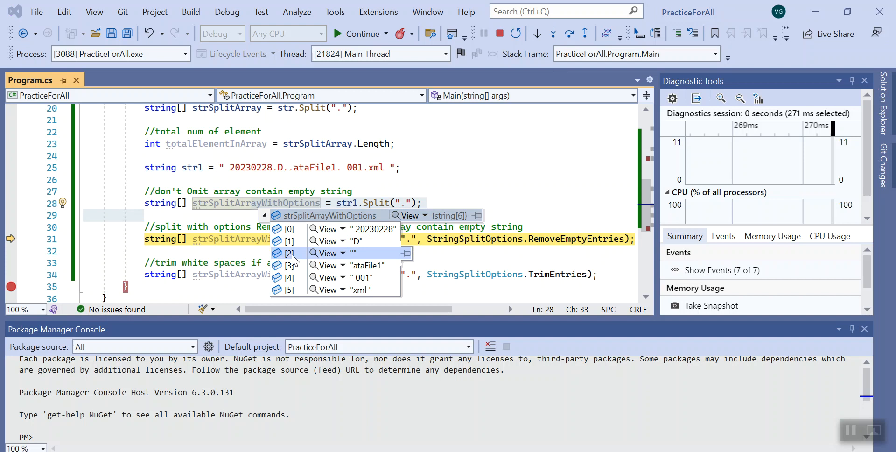
mouse_move(359, 261)
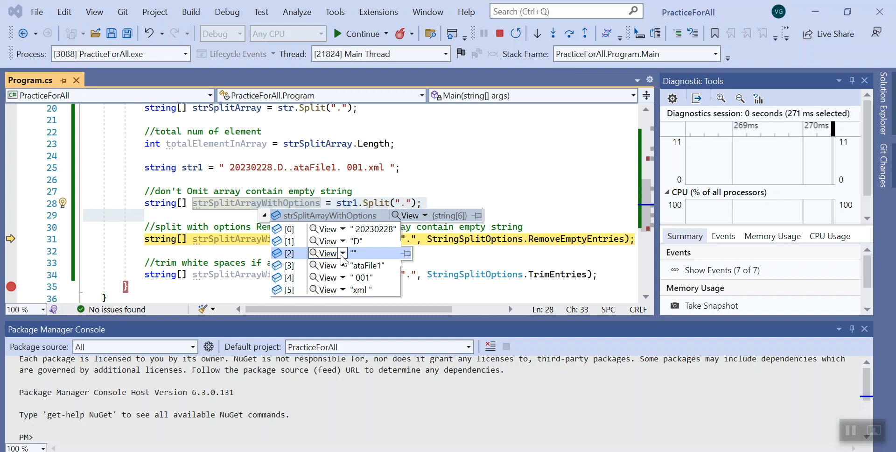
mouse_move(360, 261)
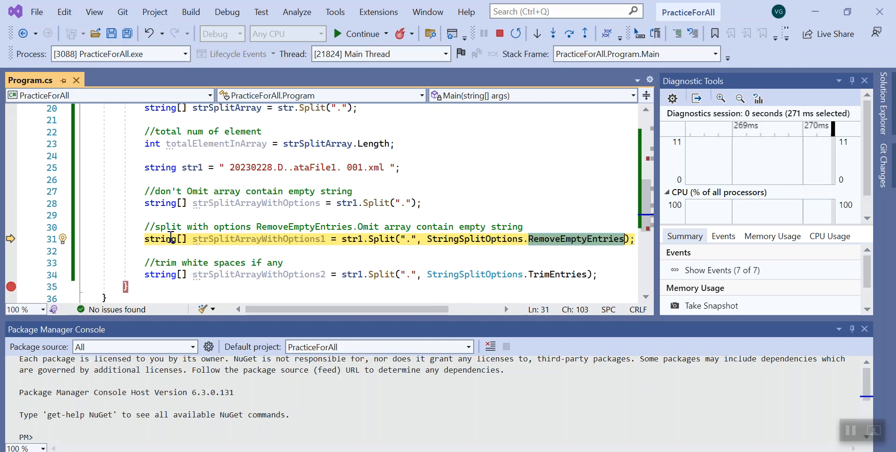
mouse_move(257, 238)
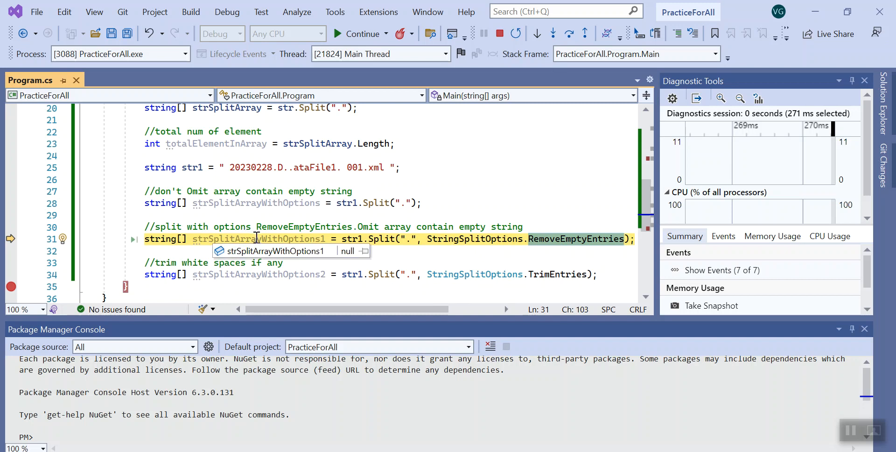
mouse_move(371, 226)
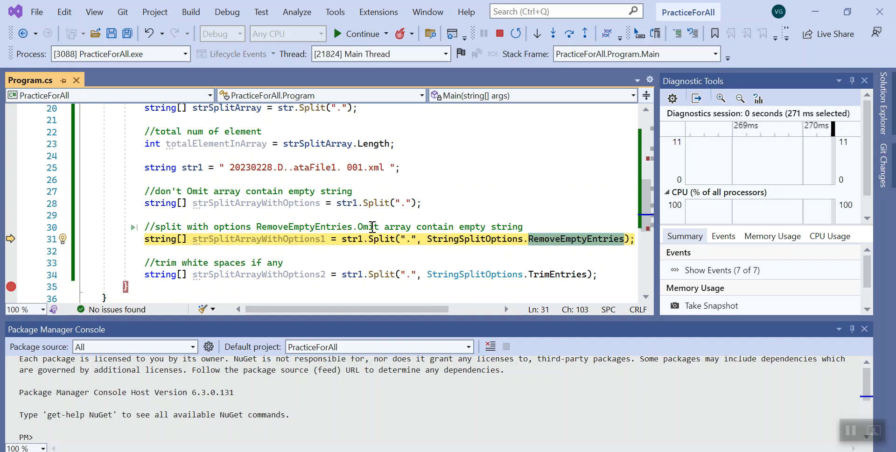
mouse_move(428, 228)
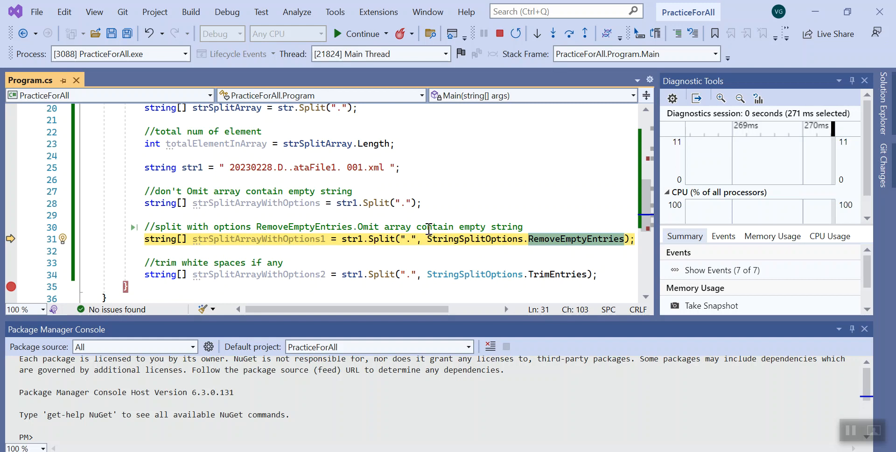
mouse_move(357, 234)
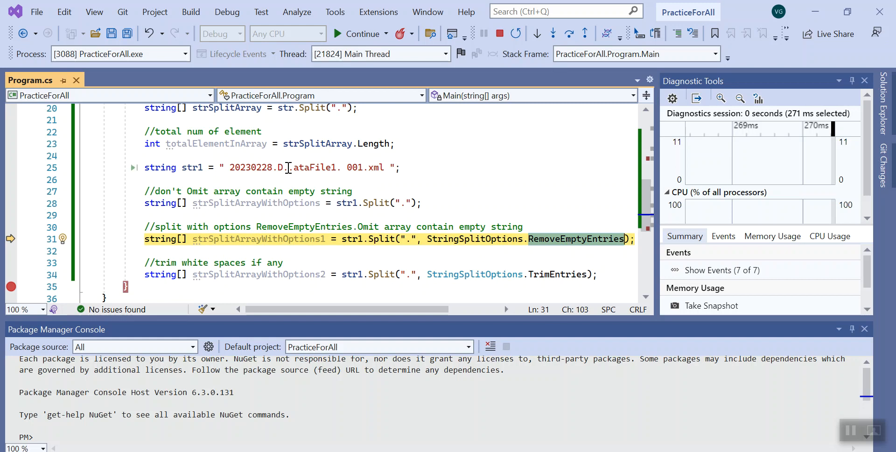
click(290, 167)
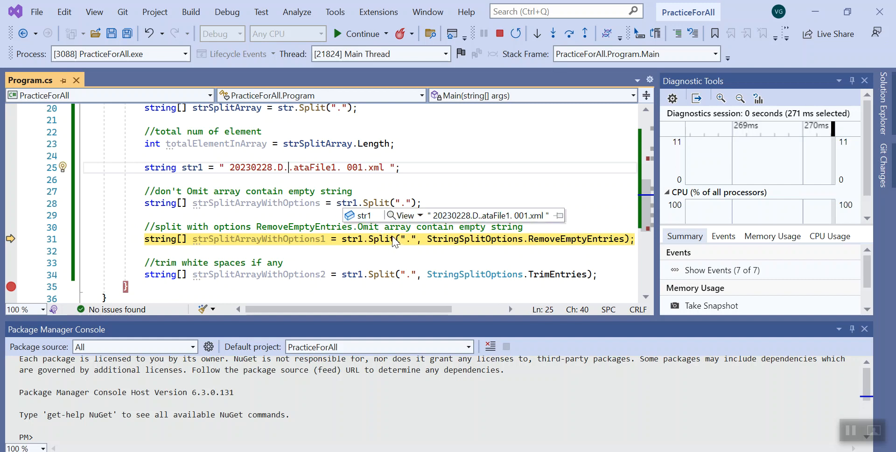
click(471, 167)
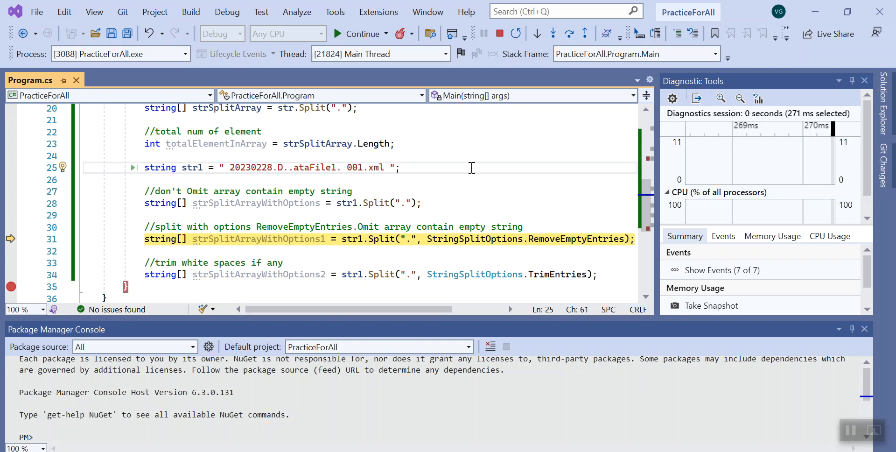
mouse_move(258, 203)
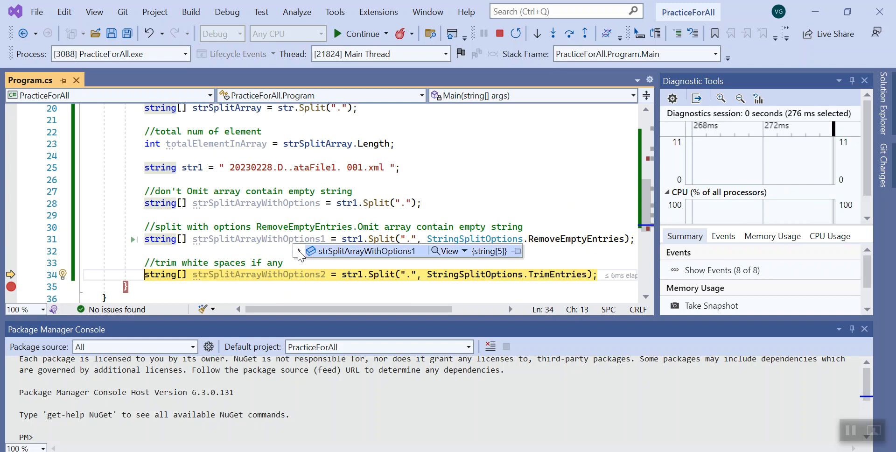
- Expand strSplitArrayWithOptions1 to confirm five parts with no empty entry
click(297, 251)
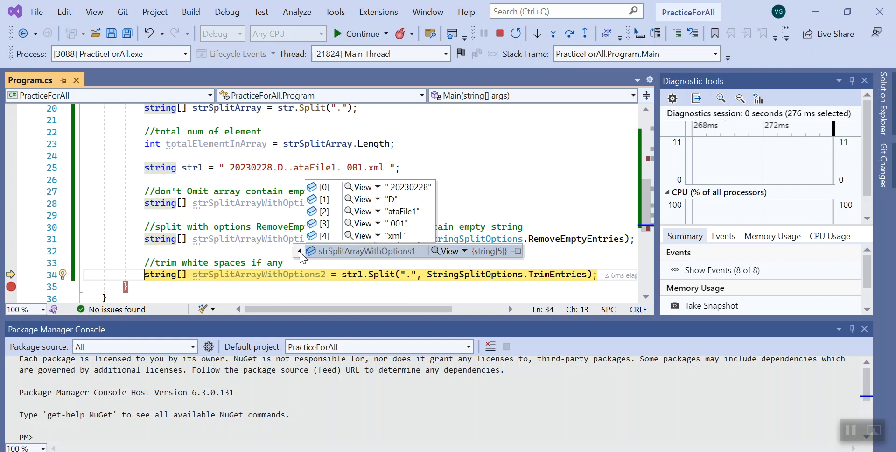
mouse_move(337, 198)
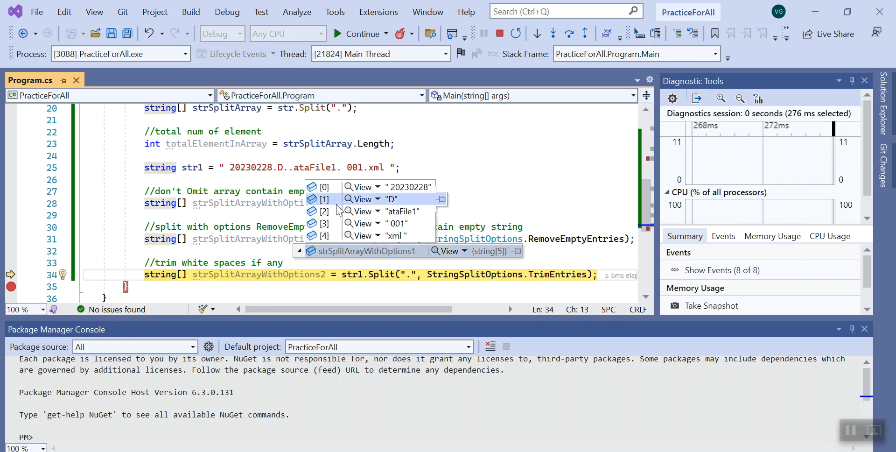
mouse_move(290, 176)
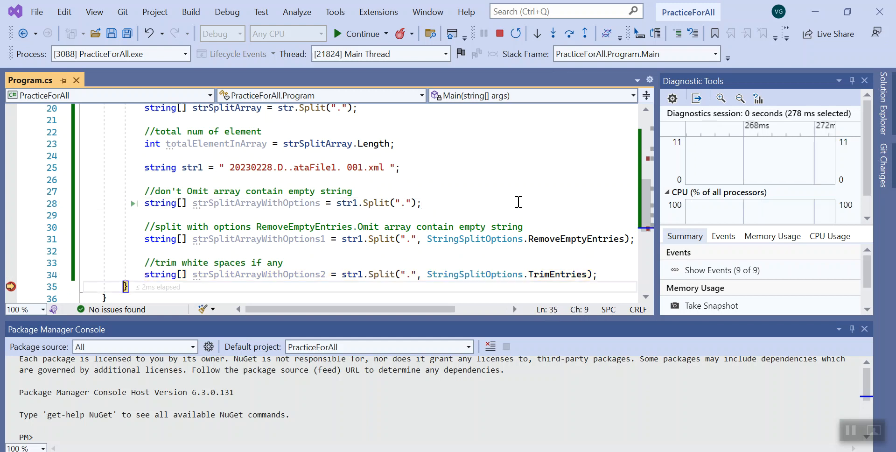
mouse_move(557, 275)
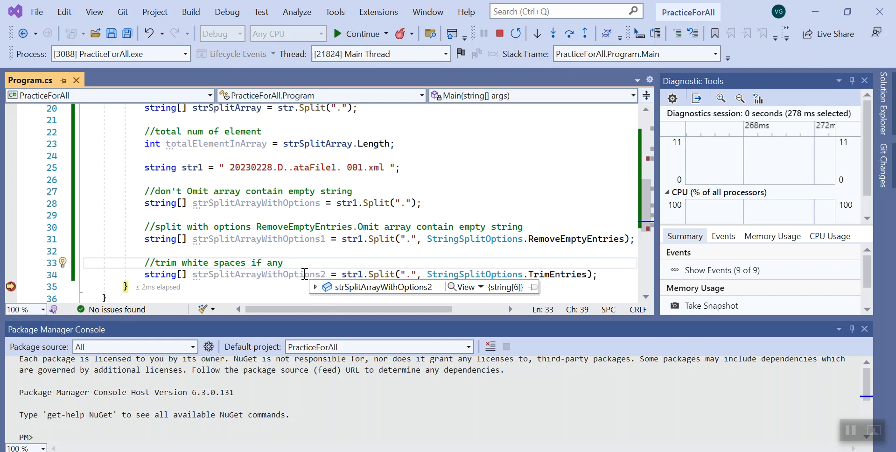
- Point out the space before 001 in str1 and list the untrimmed split elements
click(316, 286)
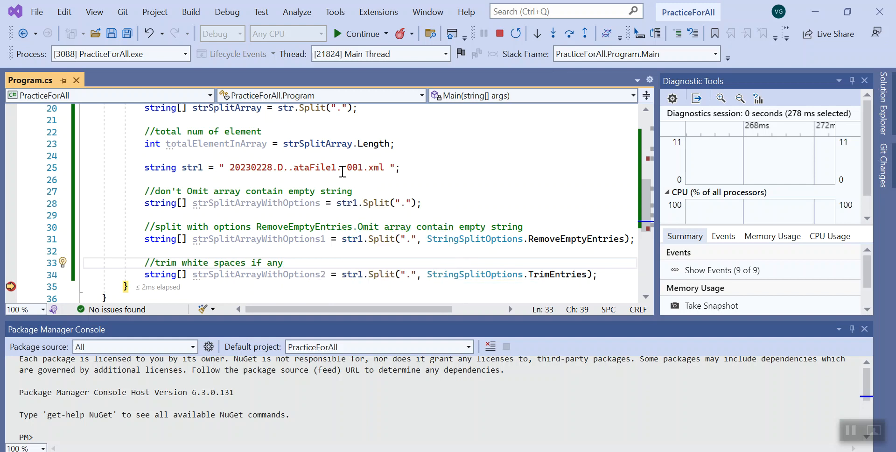
click(342, 167)
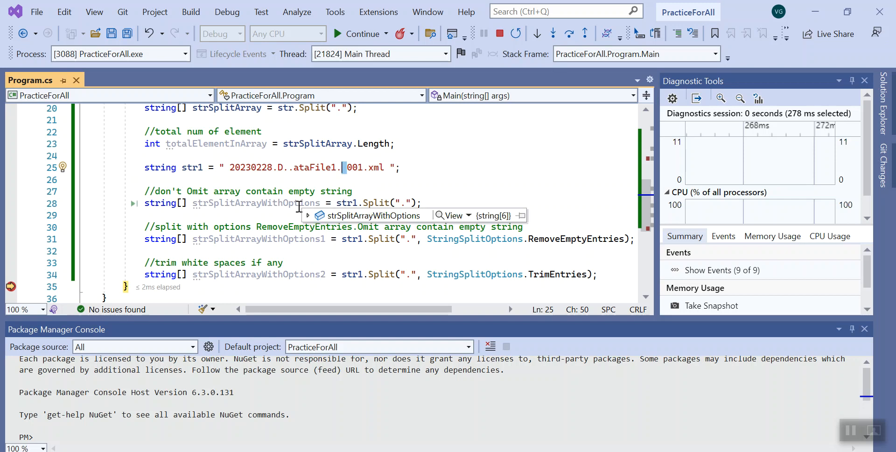
click(307, 216)
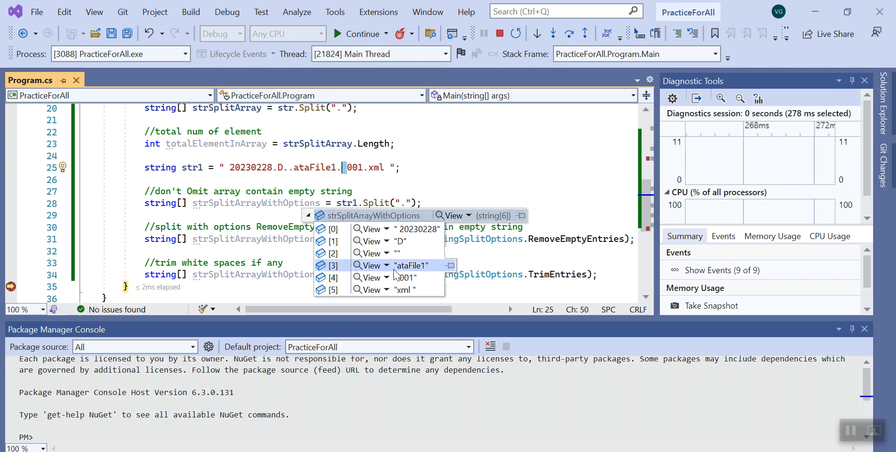
- Expand strSplitArrayWithOptions2 to confirm six trimmed parts with one empty entry
click(301, 251)
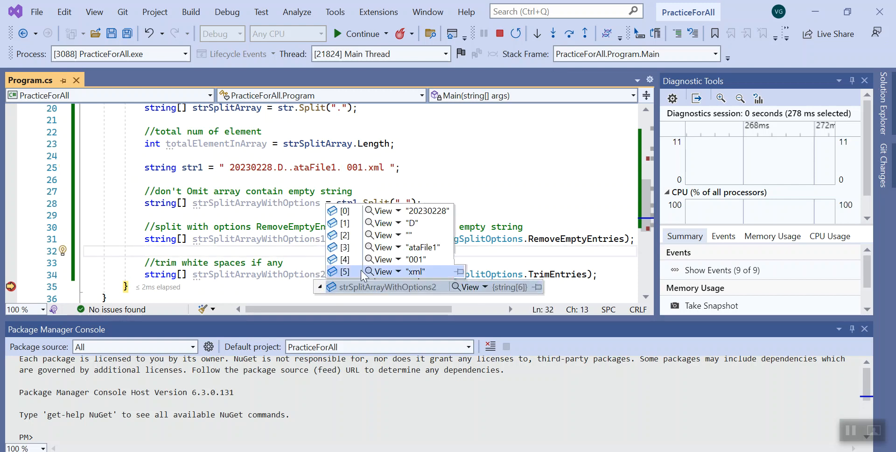
mouse_move(414, 259)
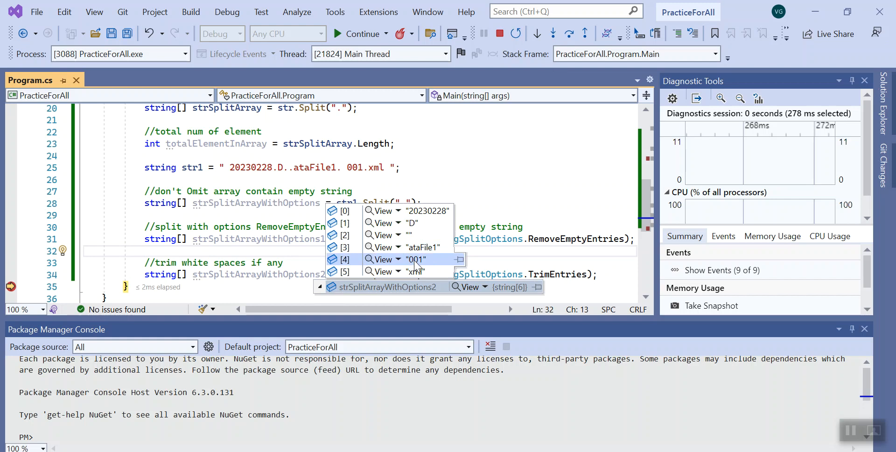
click(517, 180)
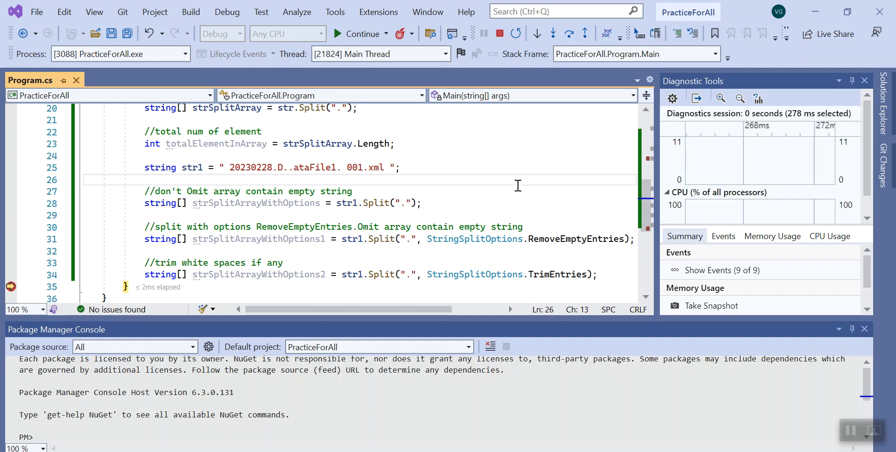
click(145, 180)
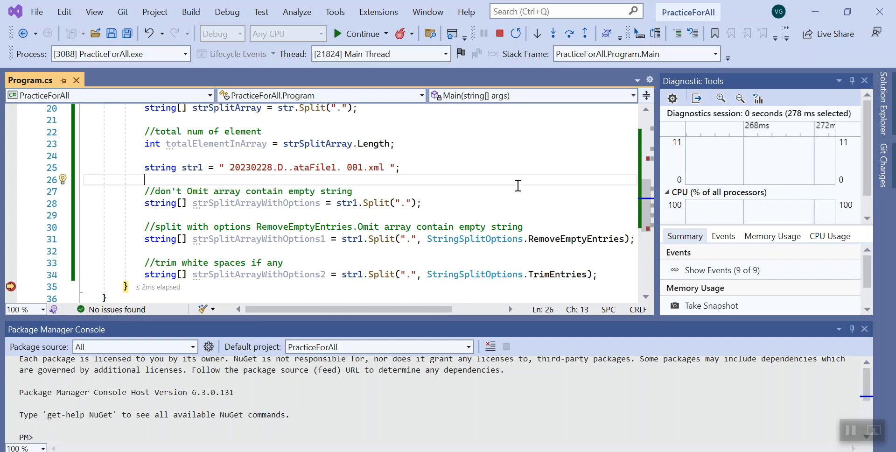